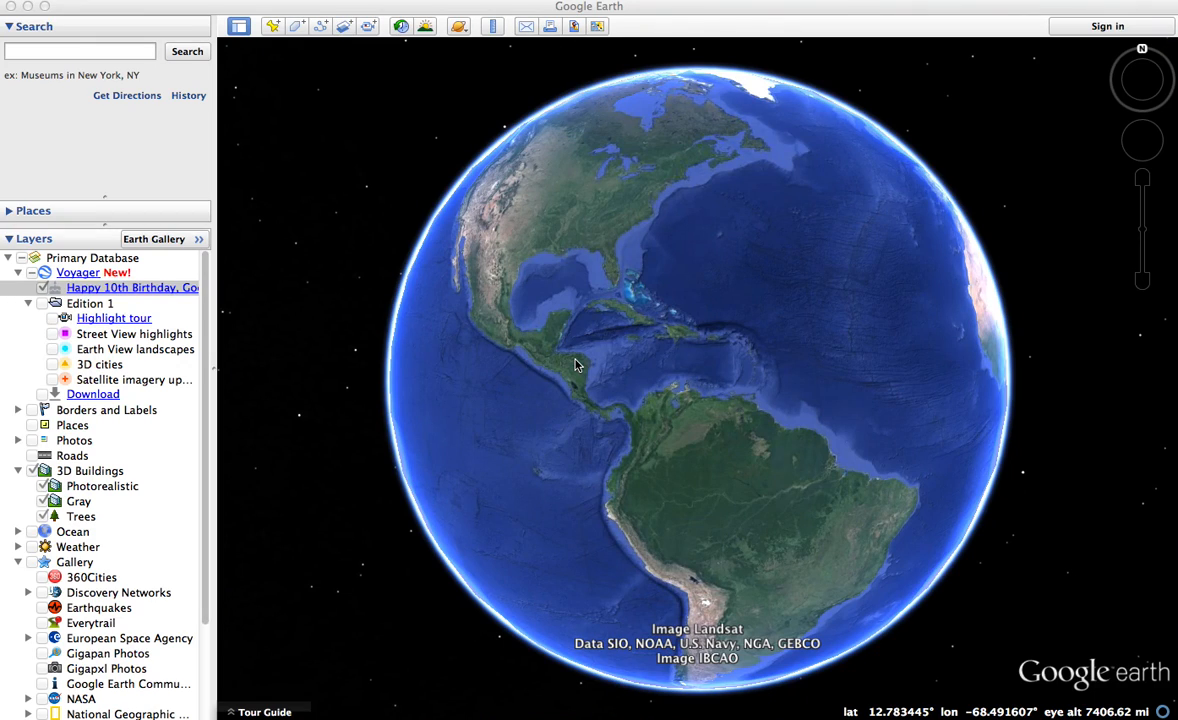
mouse_move(128, 222)
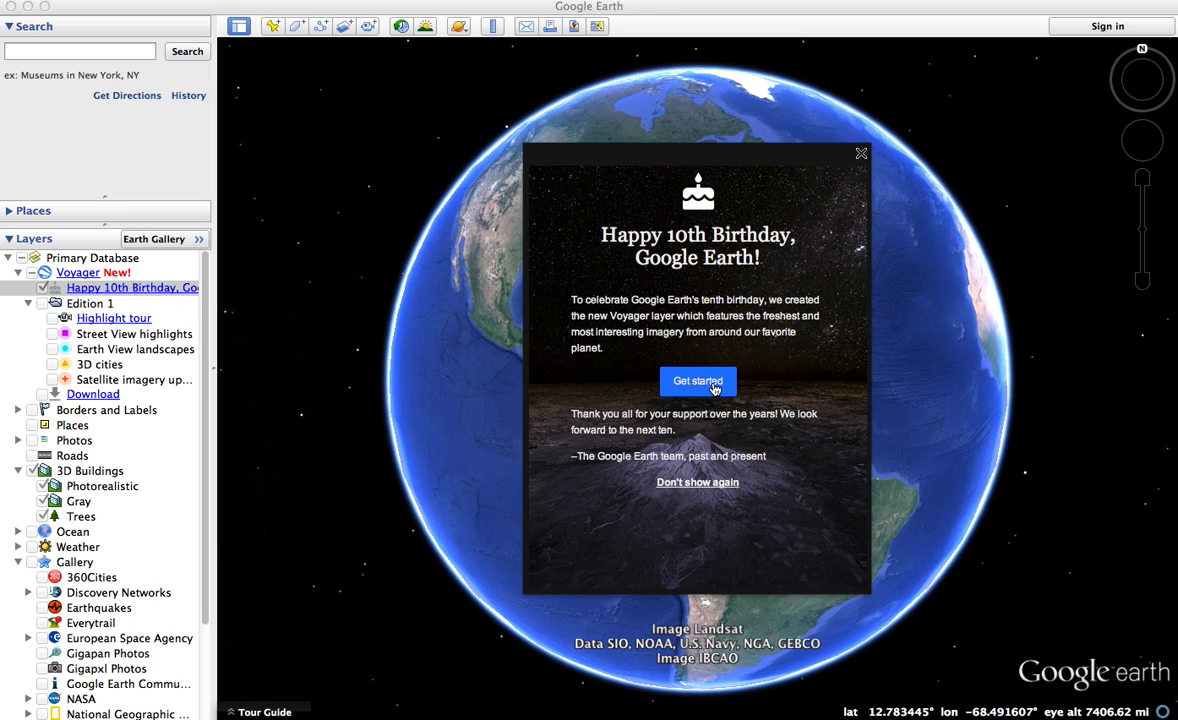
Continue past the birthday greeting to the Voyager Edition 1 welcome screen.
left_click(696, 380)
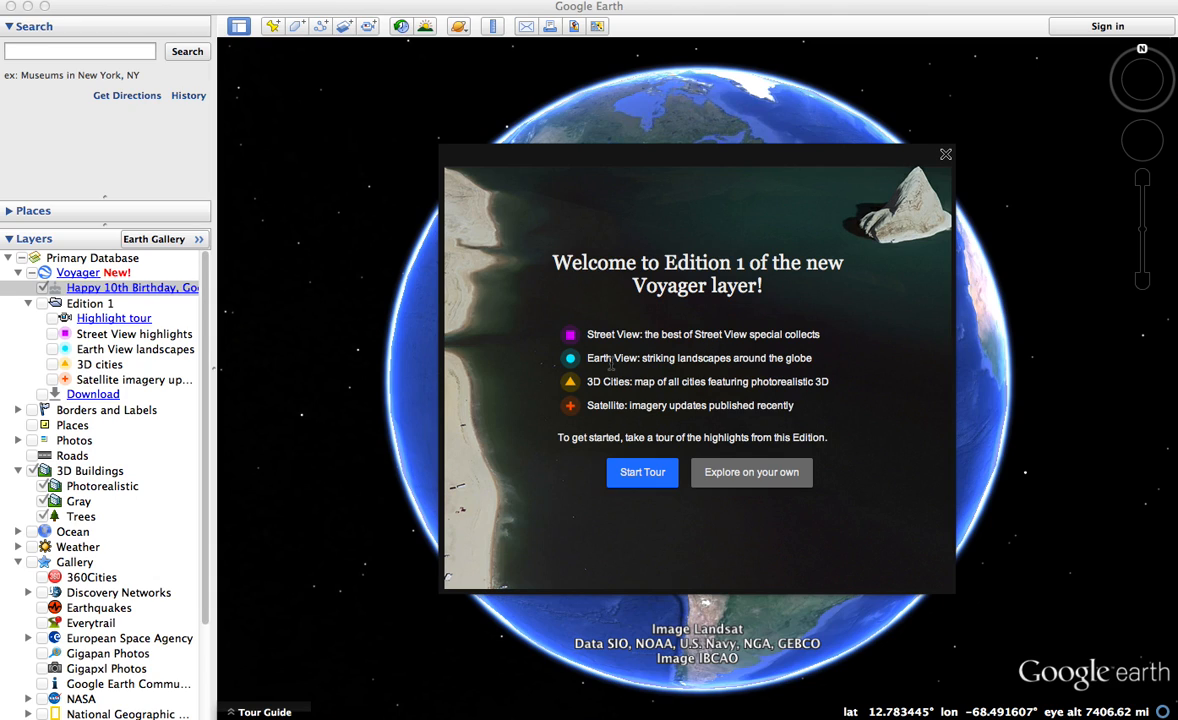
mouse_move(432, 348)
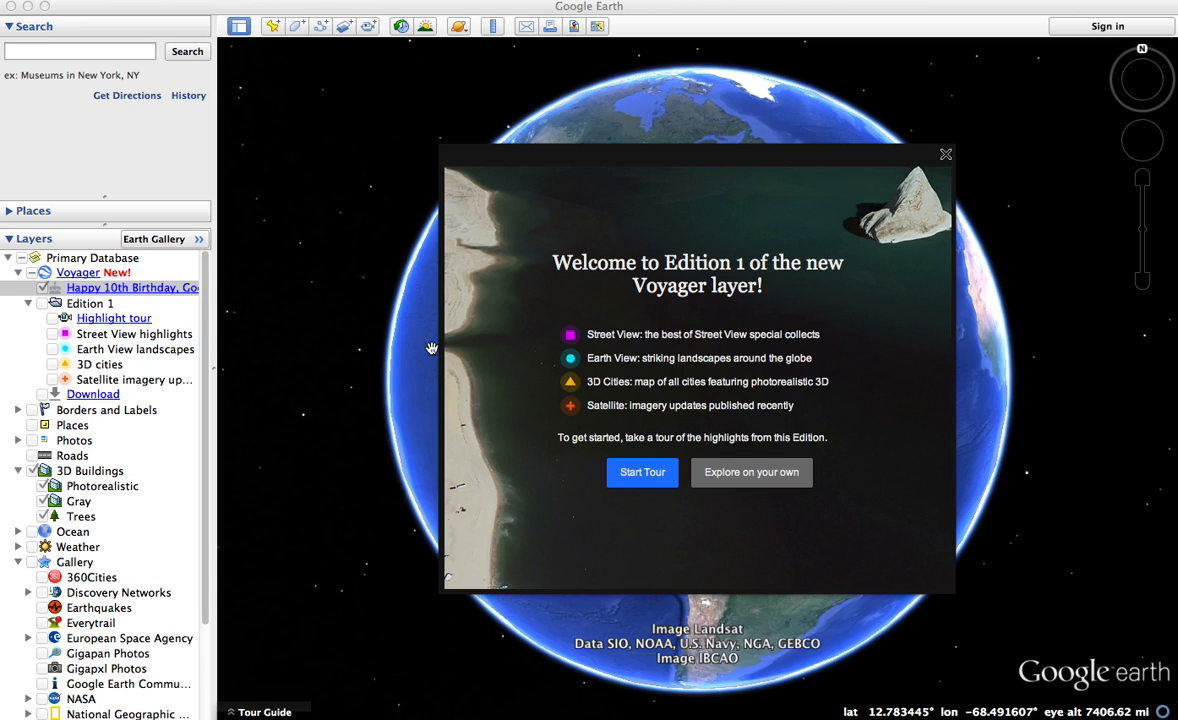
mouse_move(698, 216)
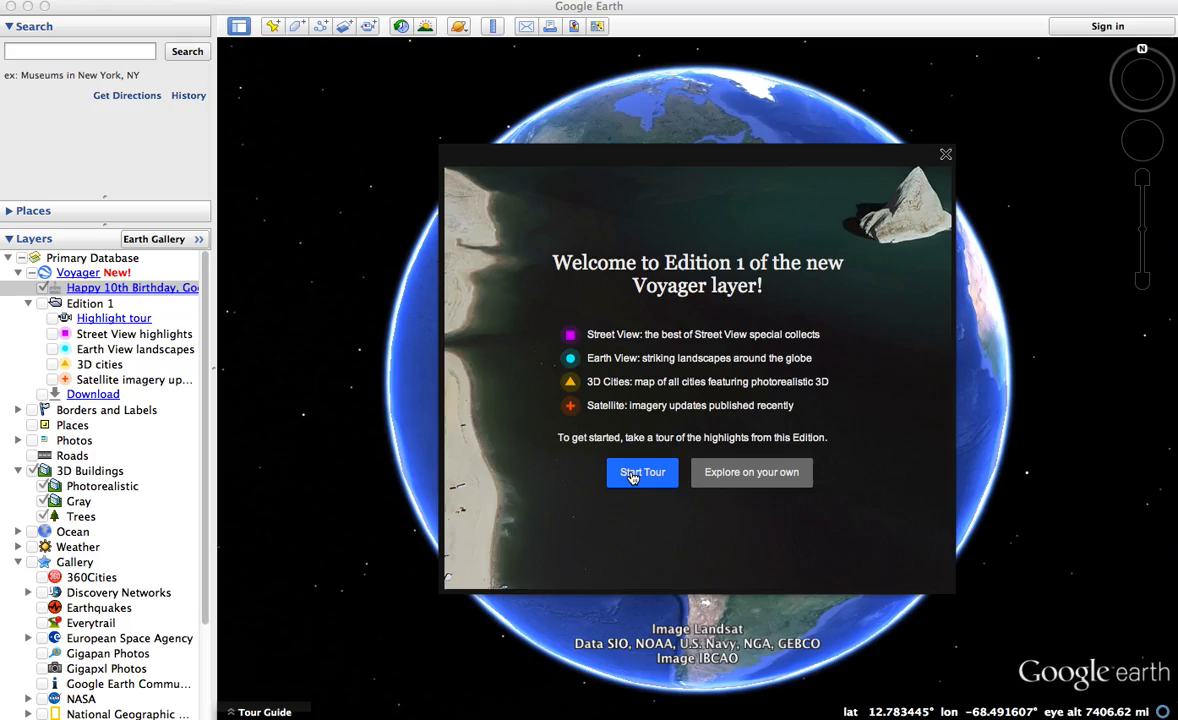
Start the Edition 1 highlight tour and view Uluru's information card, then dismiss it.
left_click(642, 472)
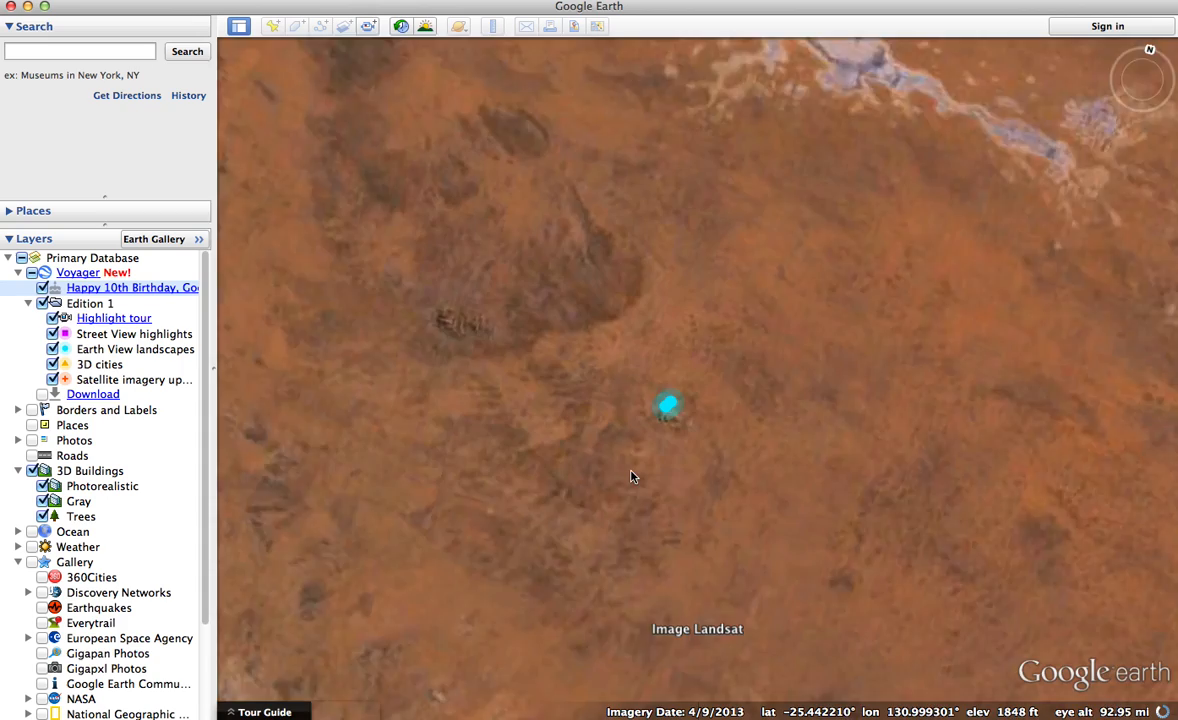
left_click(668, 408)
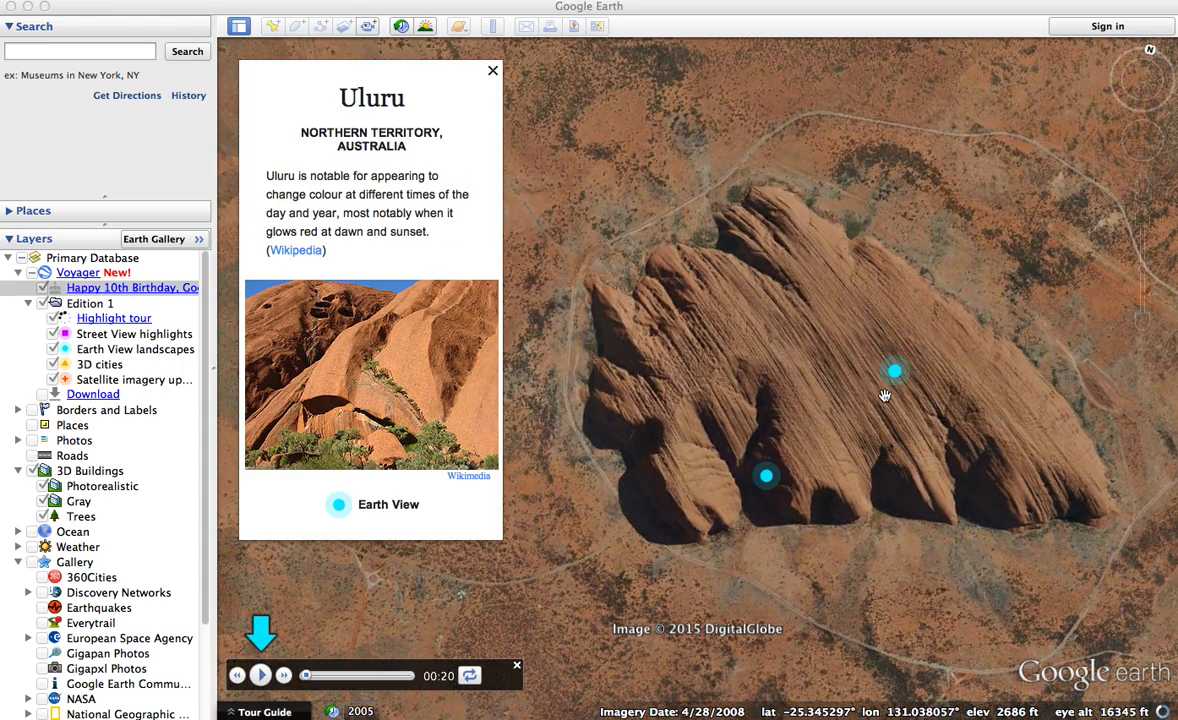
mouse_move(734, 288)
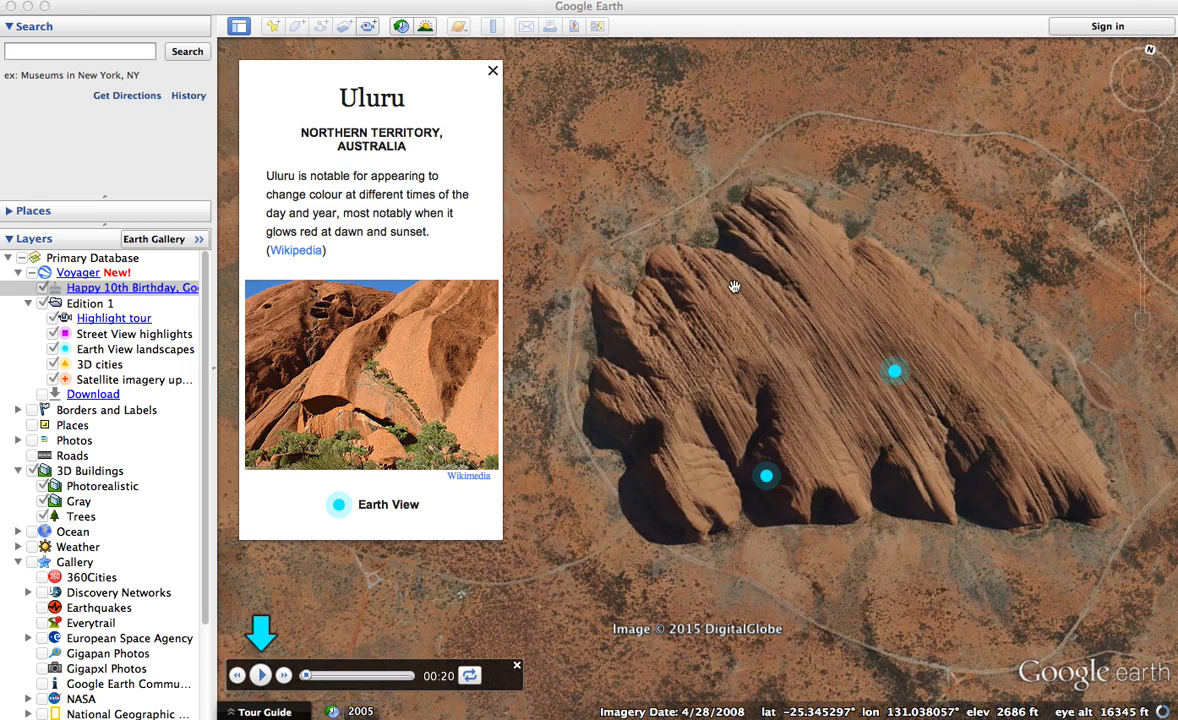
mouse_move(812, 390)
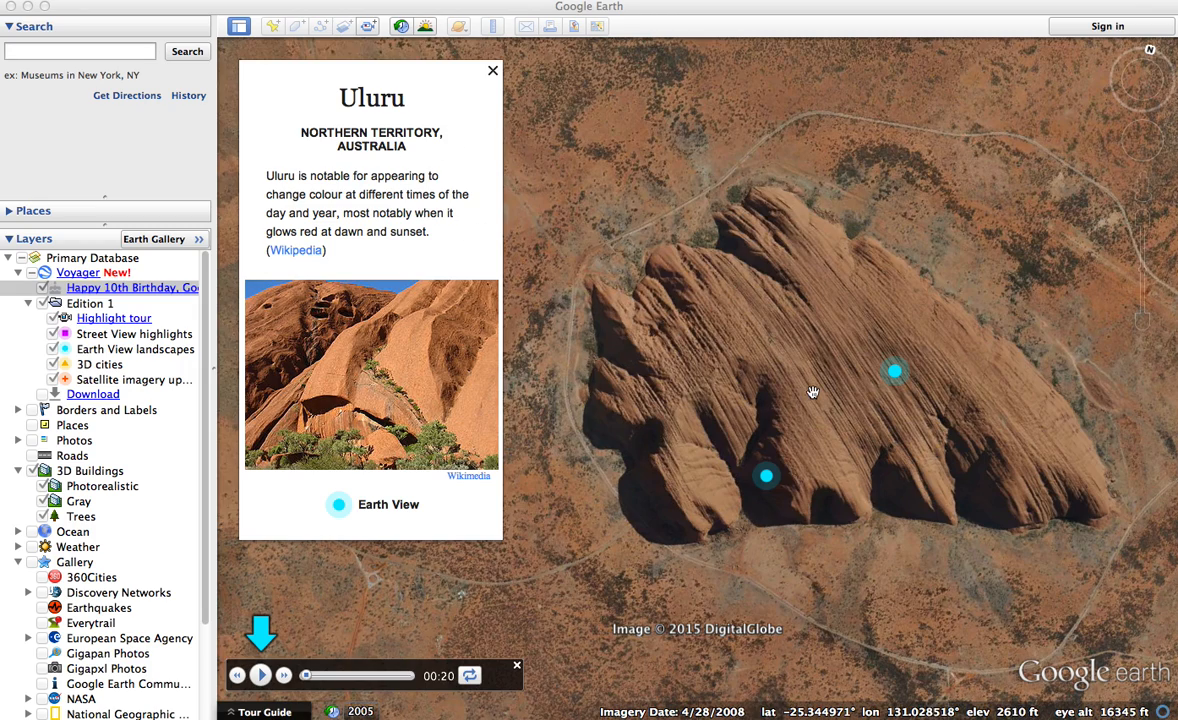
left_click(492, 70)
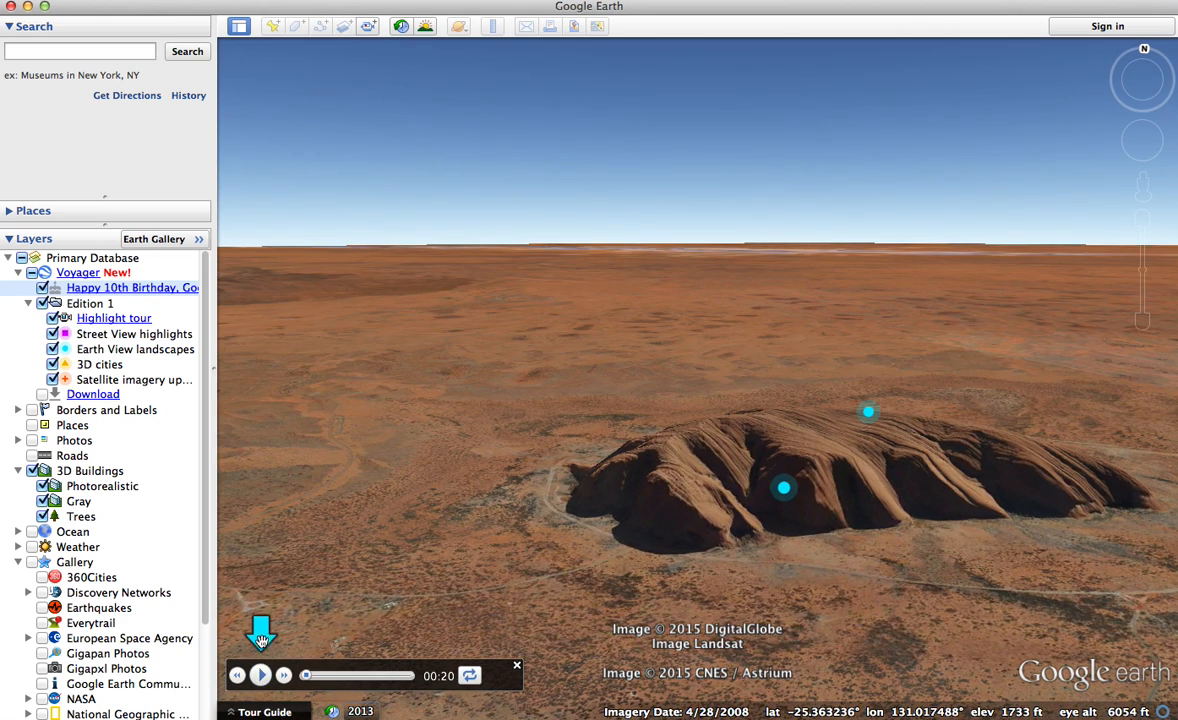
Pause the tour at Uluru and resume it toward the next stop.
left_click(260, 676)
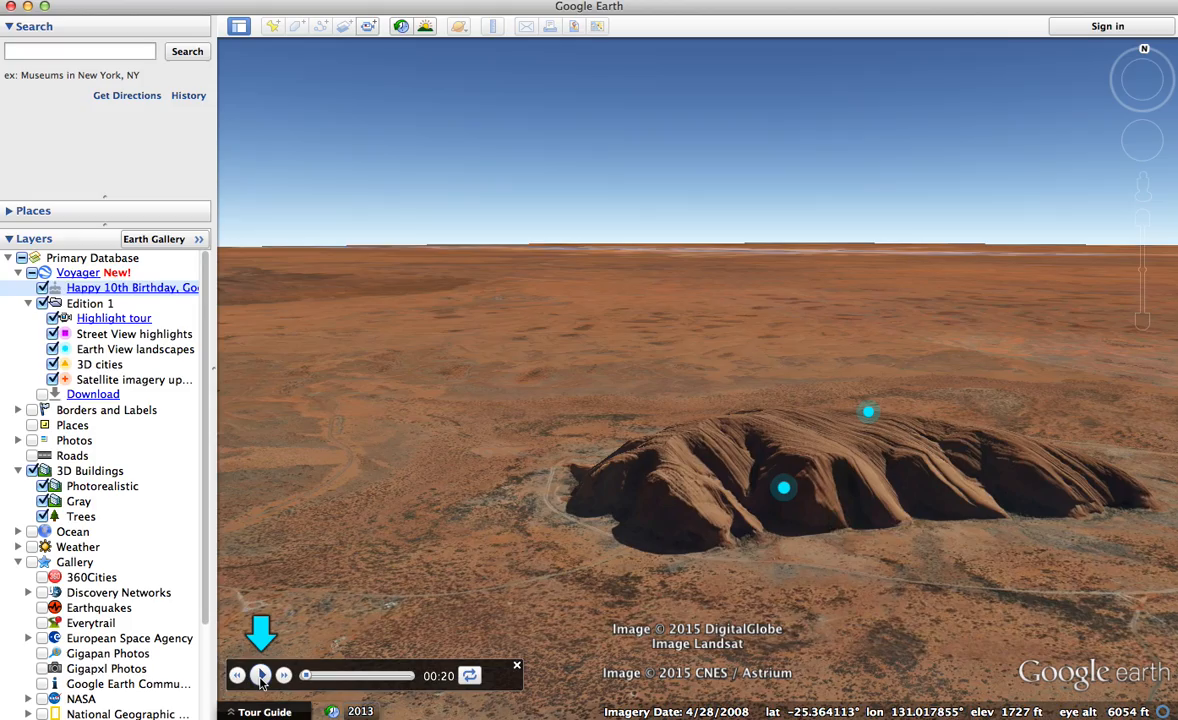
left_click(238, 676)
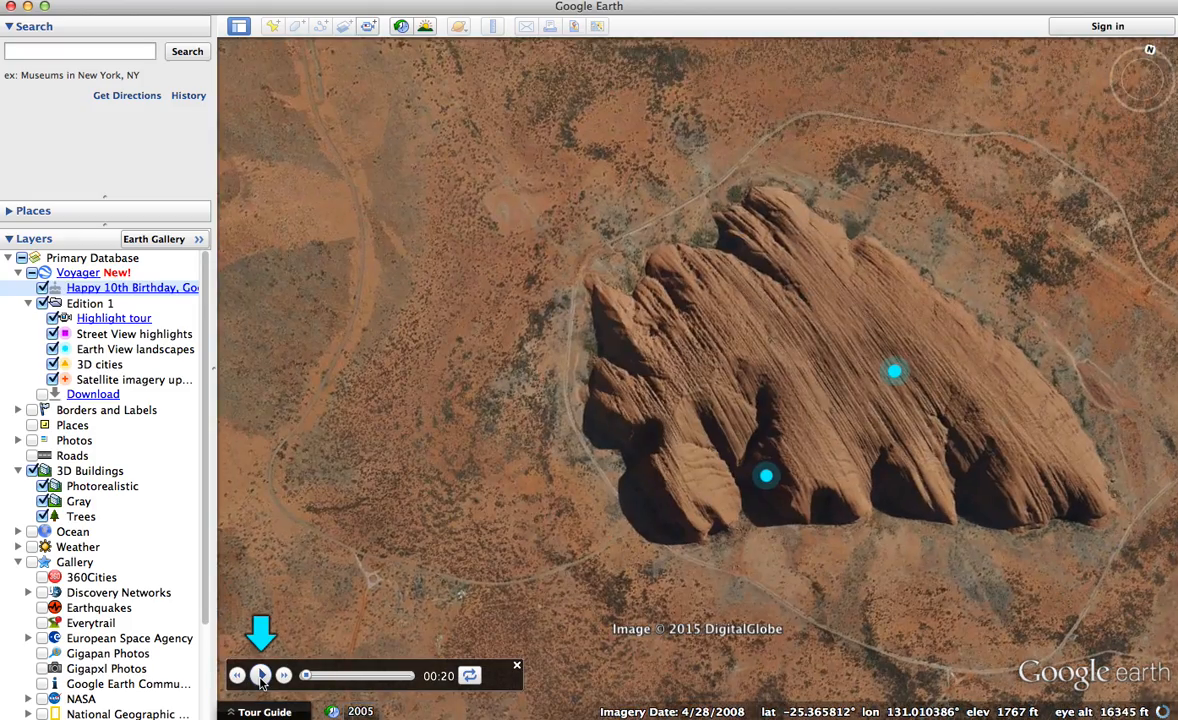
left_click(260, 676)
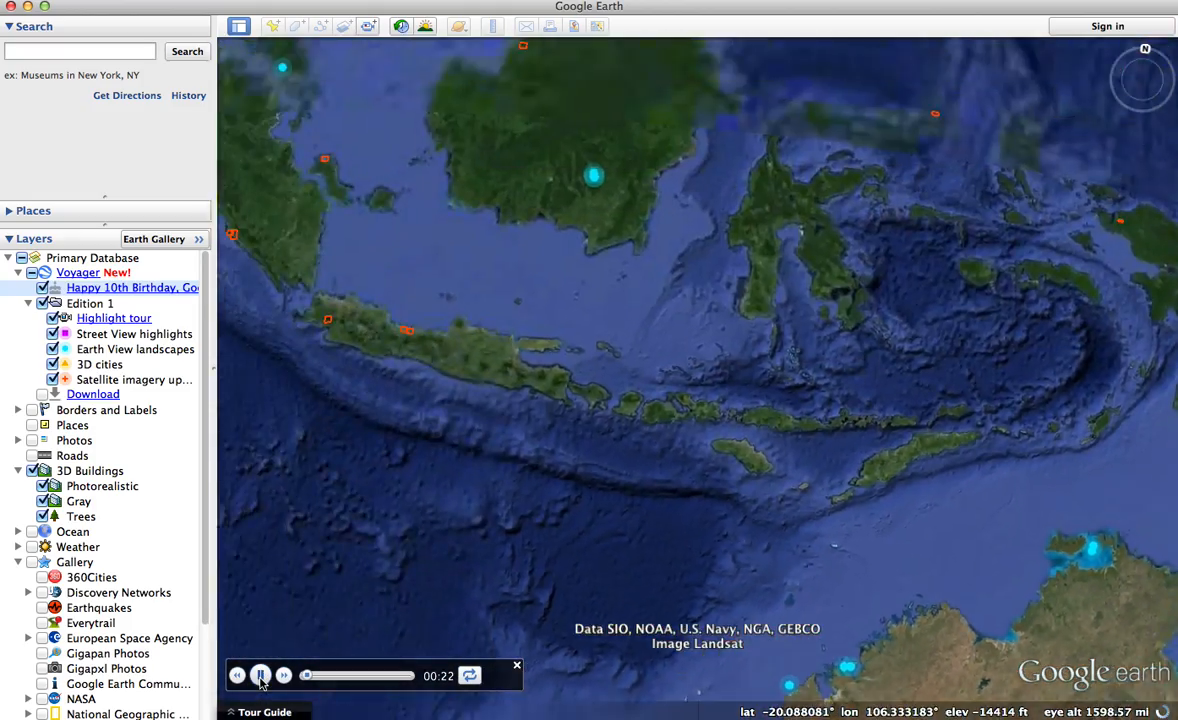
Play the tour to the Temple of Bayon, look around its ruins in Street View, then resume.
left_click(260, 676)
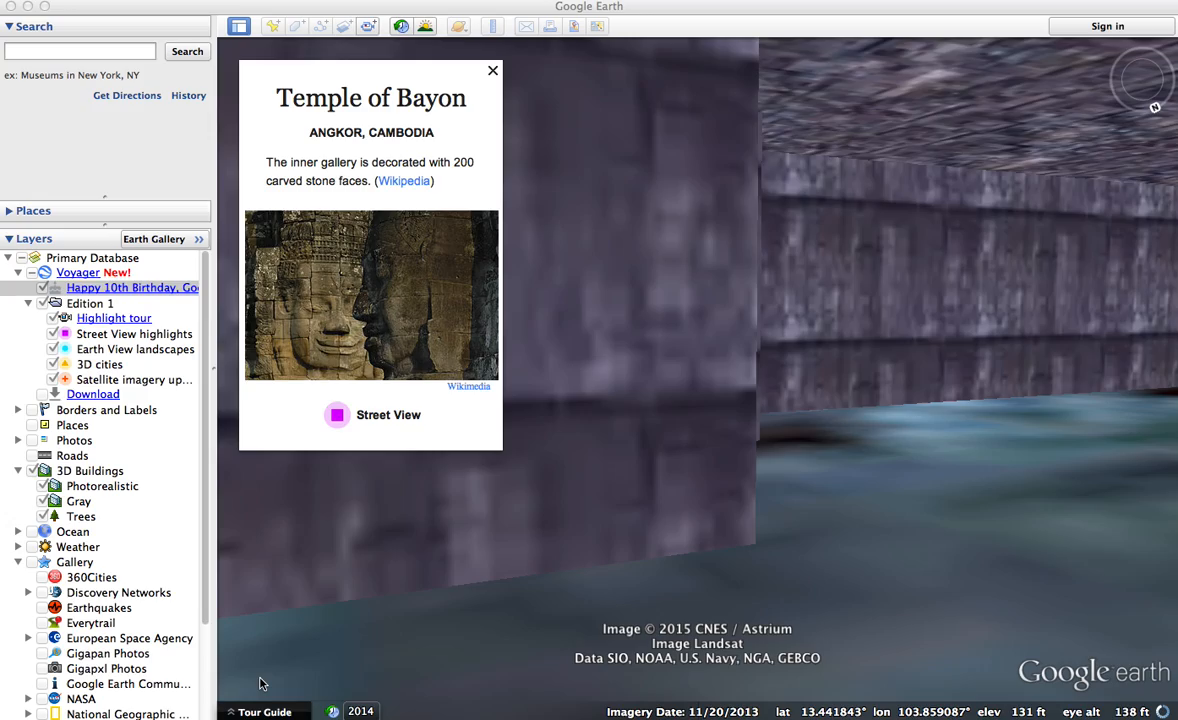
left_click(388, 414)
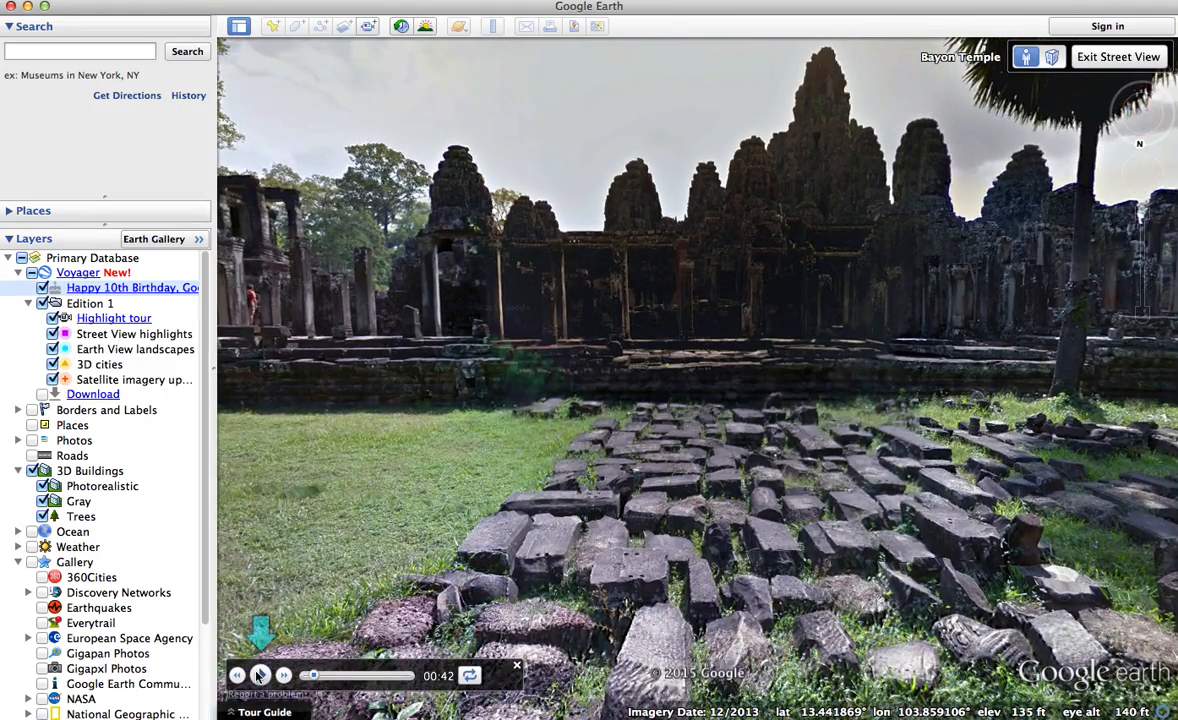
left_click(1116, 56)
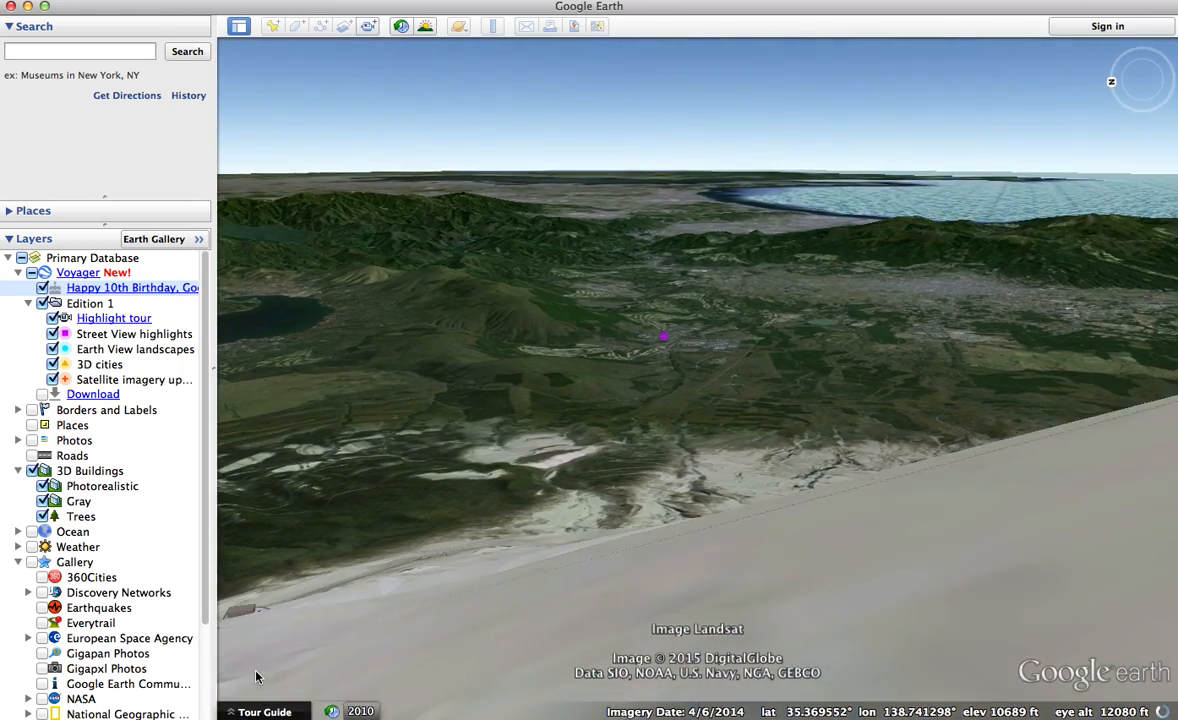
Continue the tour from Bayon over coastal terrain to Mount Fuji's Street View.
left_click(664, 336)
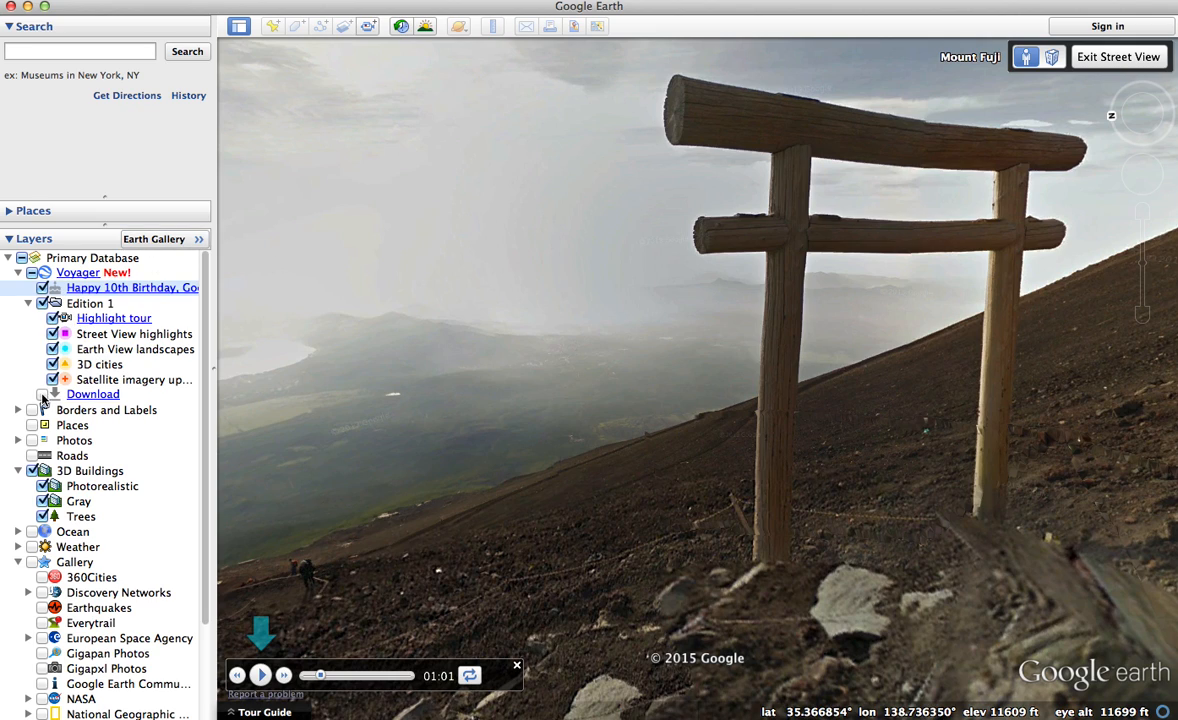
mouse_move(92, 400)
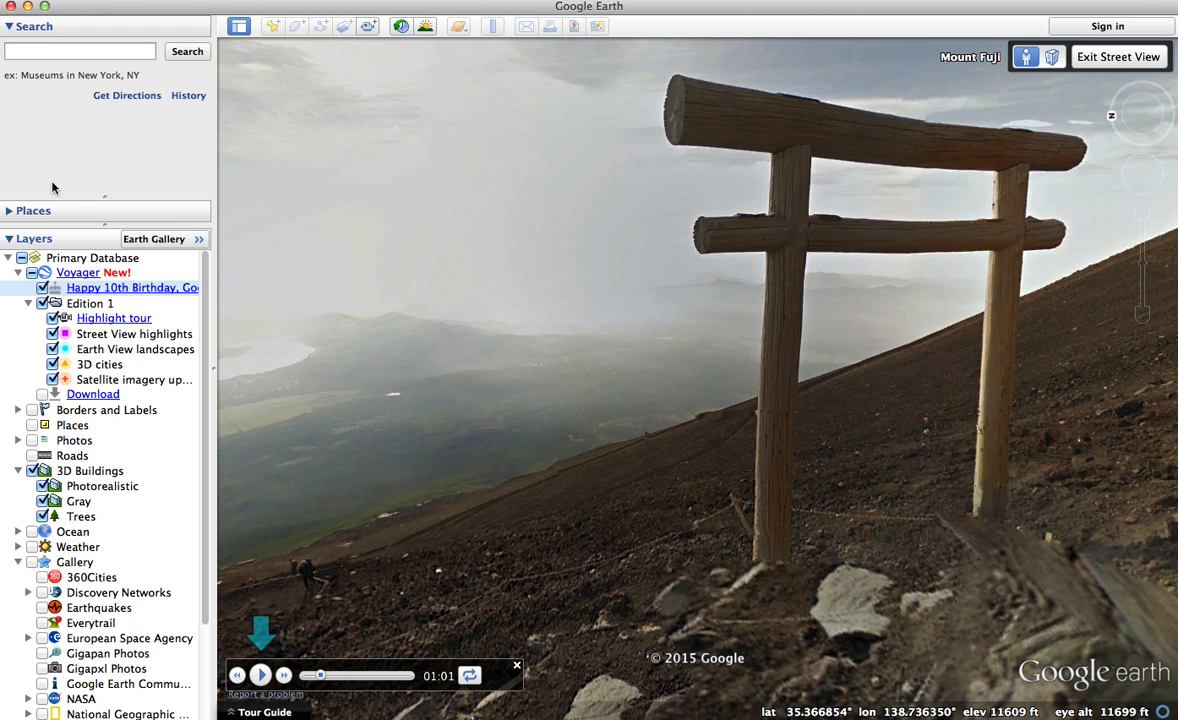
mouse_move(70, 212)
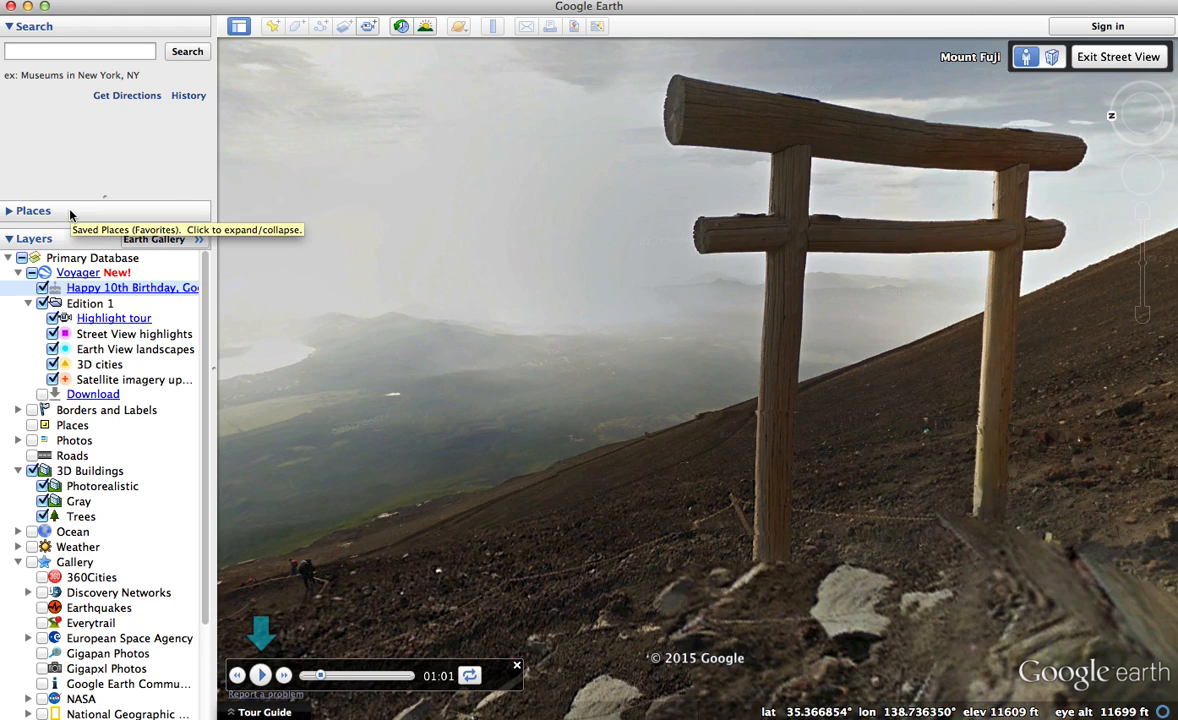
mouse_move(324, 442)
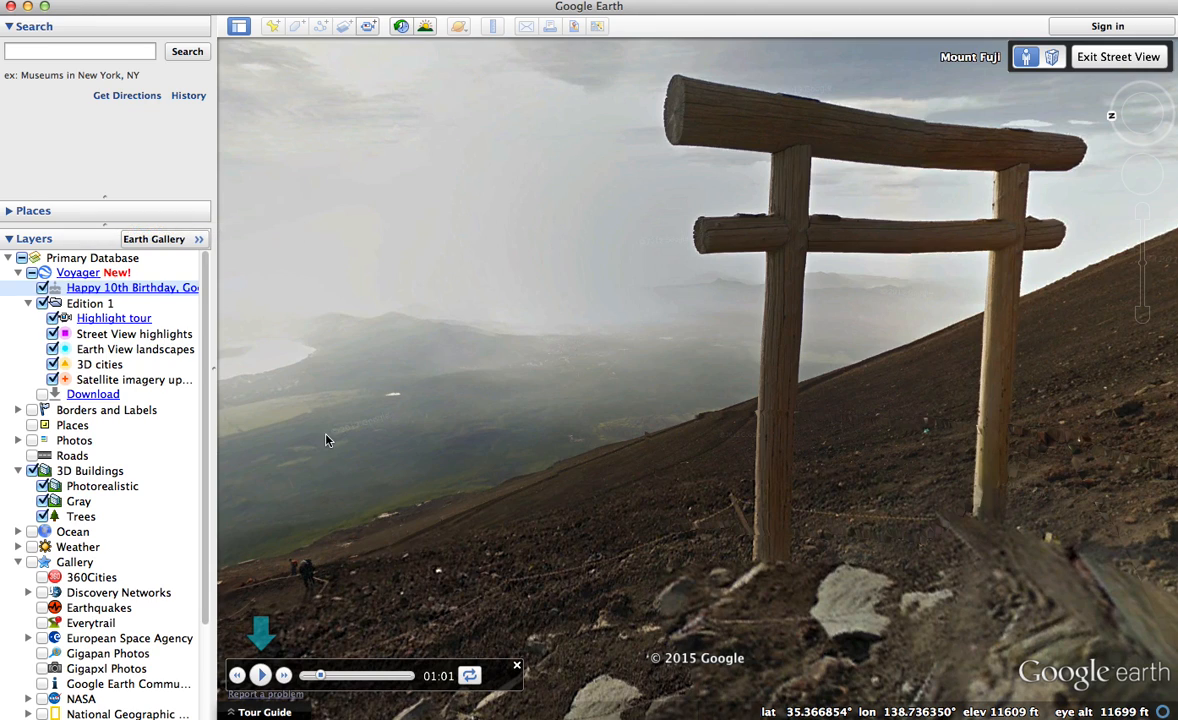
mouse_move(440, 578)
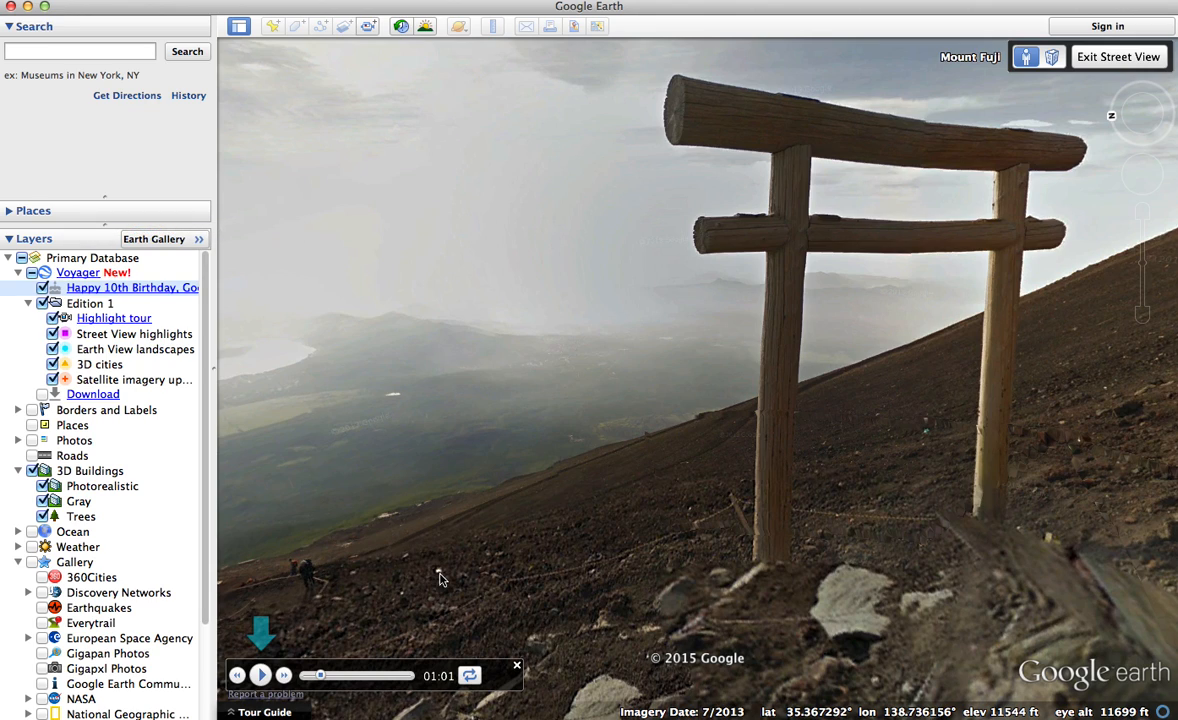